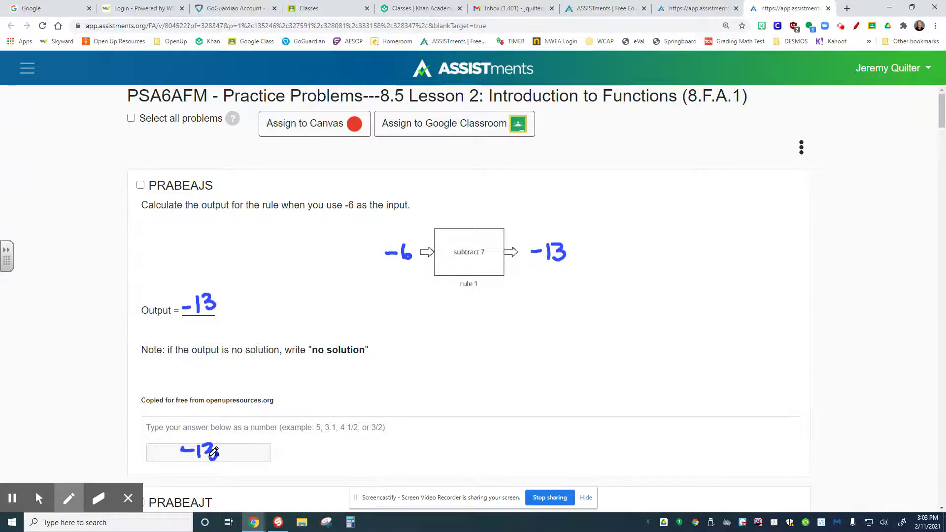
Scroll to problem PRABEAJT and circle its square-the-input answer box in blue.
scroll(down, 3)
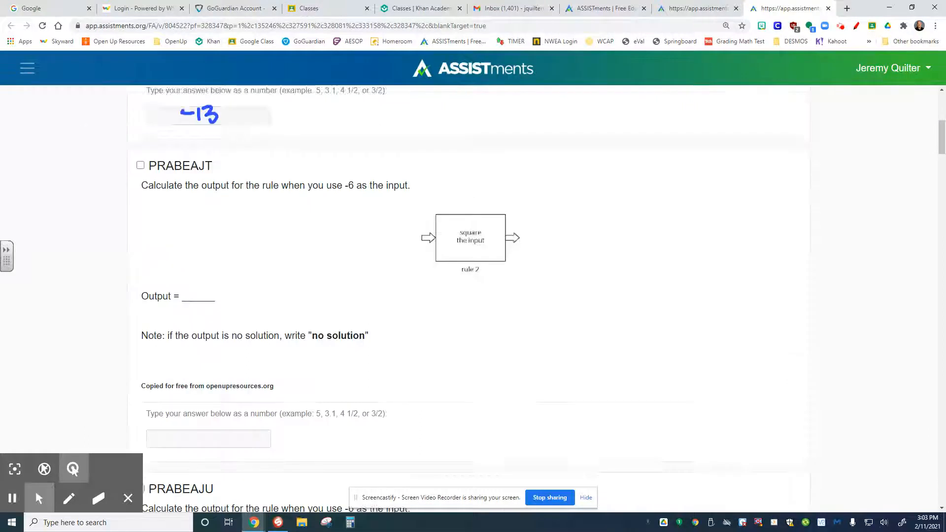
scroll(down, 3)
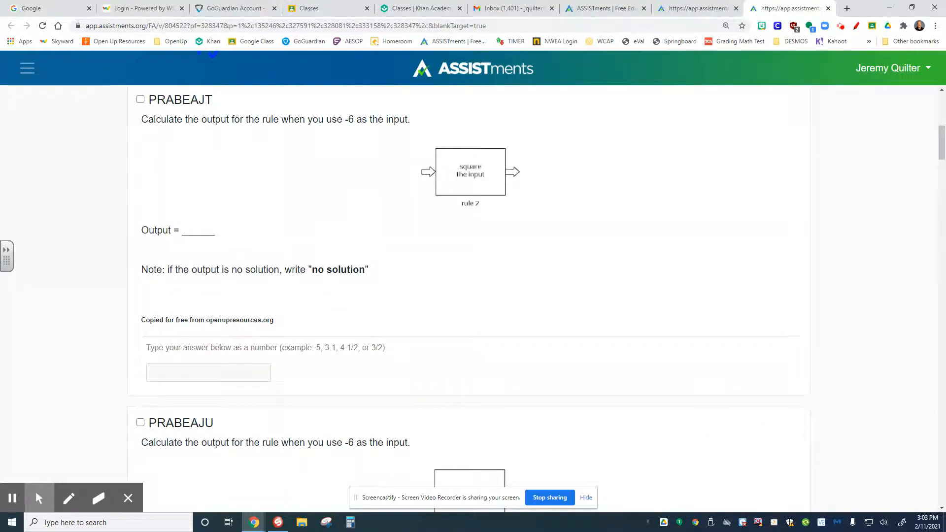
click(69, 497)
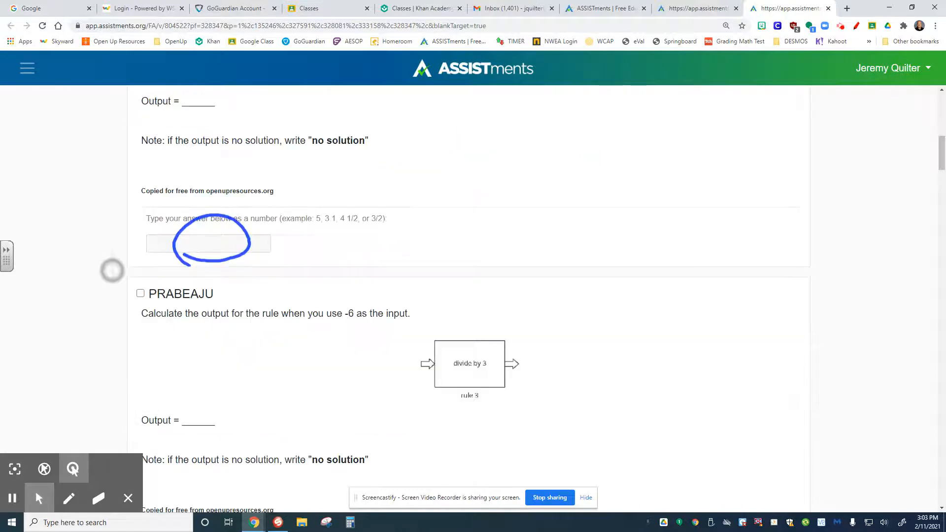
Write −6 and −6/3 with an arrow on rule 3, then circle its answer box.
scroll(down, 3)
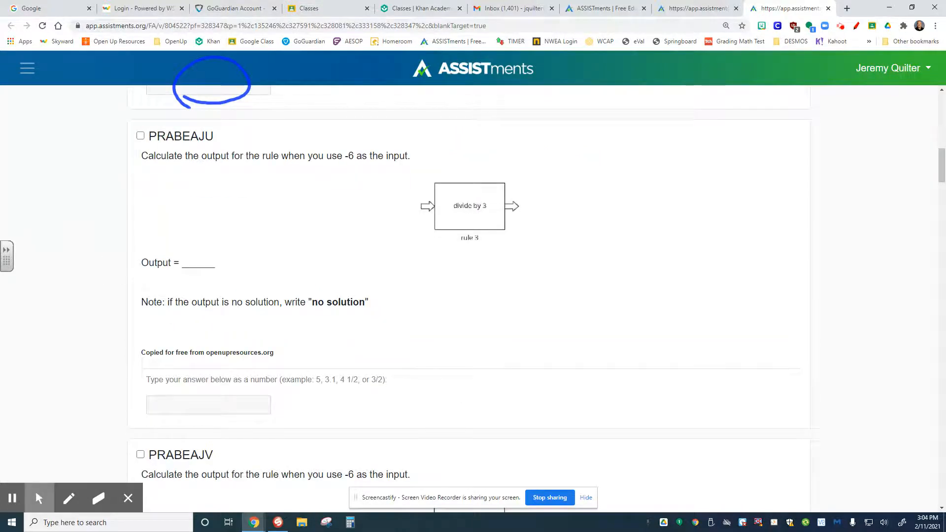
click(69, 498)
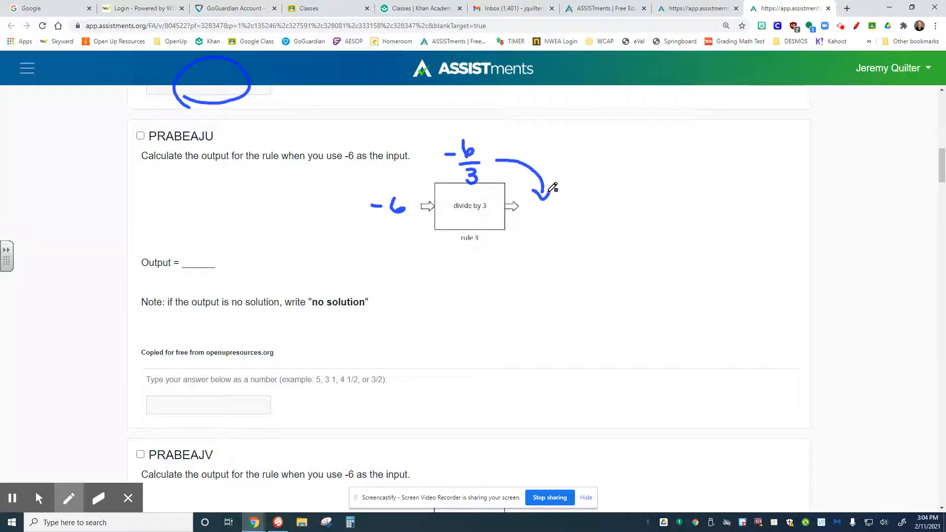
click(207, 405)
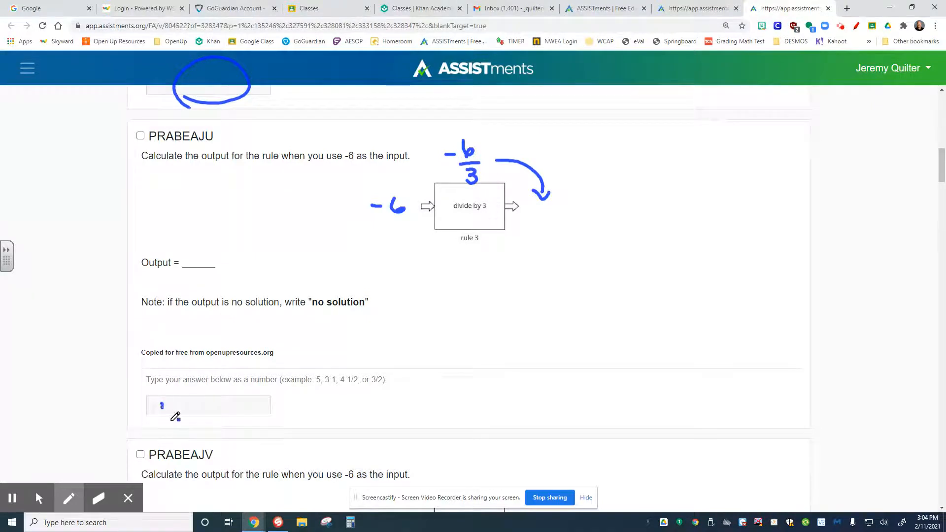
scroll(down, 3)
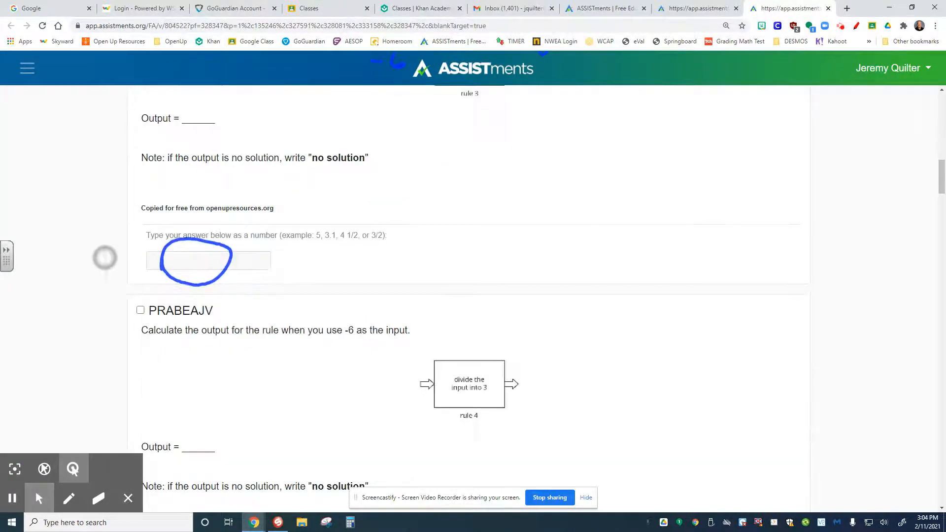
On PRABEAJV, write −6 at the input arrow and sketch 3 dividing into −6.
scroll(down, 3)
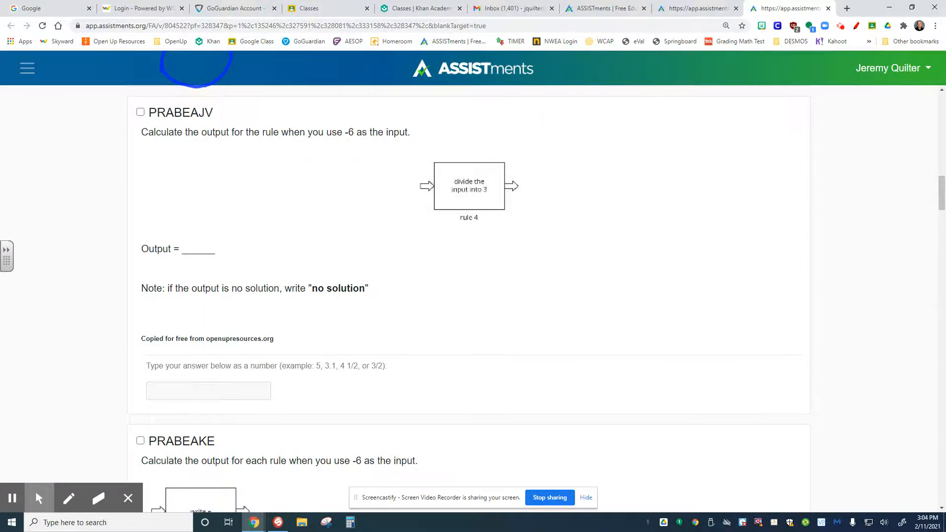
click(69, 497)
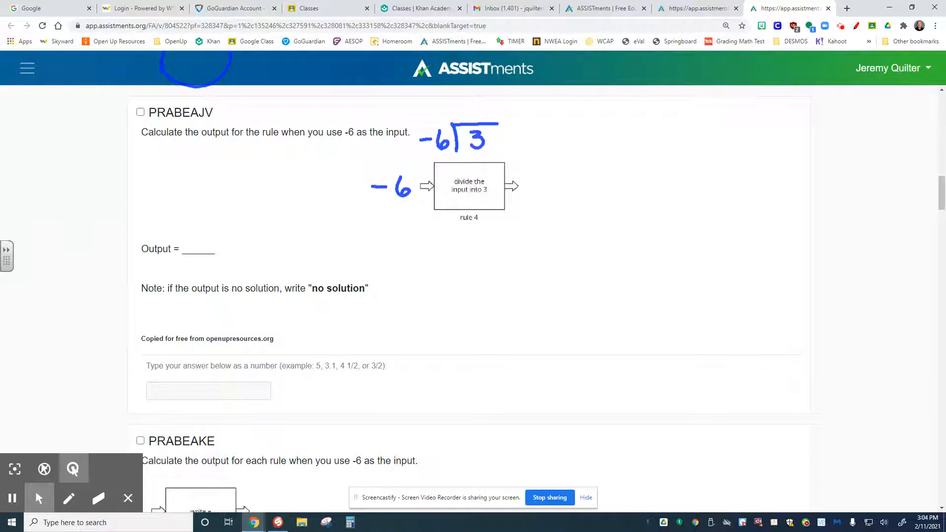
scroll(down, 3)
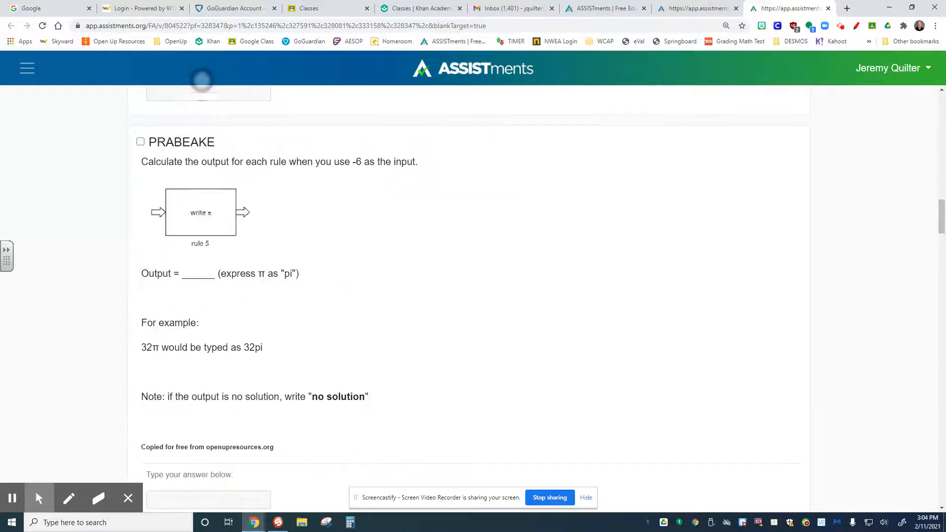
On PRABEAKE, write −6 and −6π, circle 'pi', and arrow to the answer box.
scroll(down, 3)
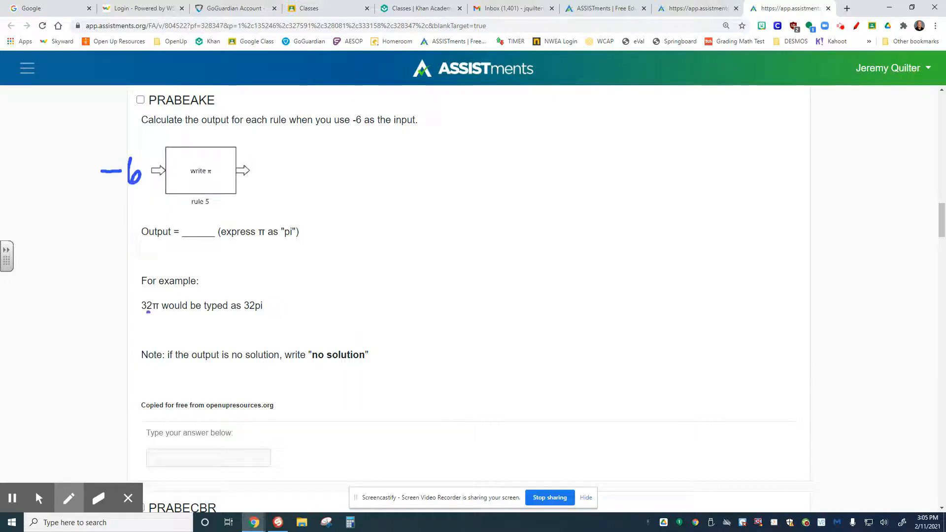
mouse_move(267, 304)
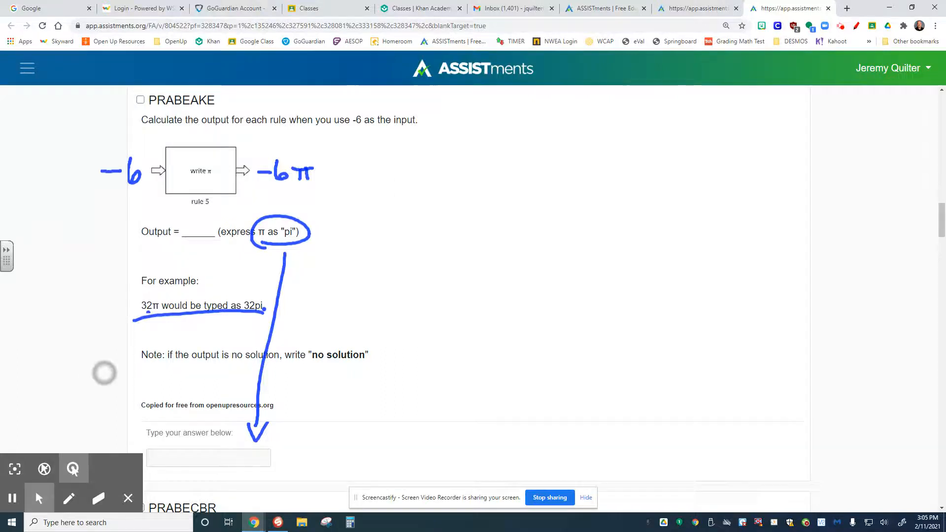
scroll(down, 3)
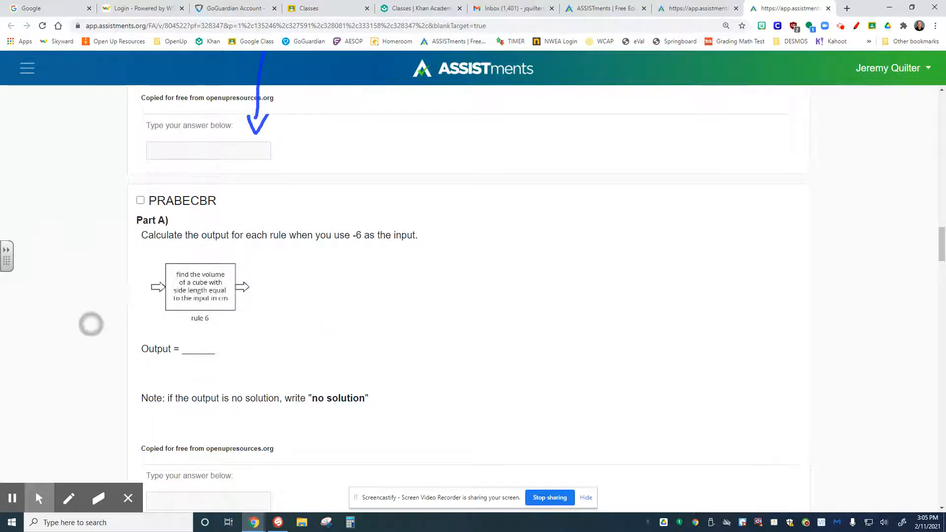
On PRABECBR, write −6, sketch a cube with side −6, and write −6³ beside it.
scroll(down, 3)
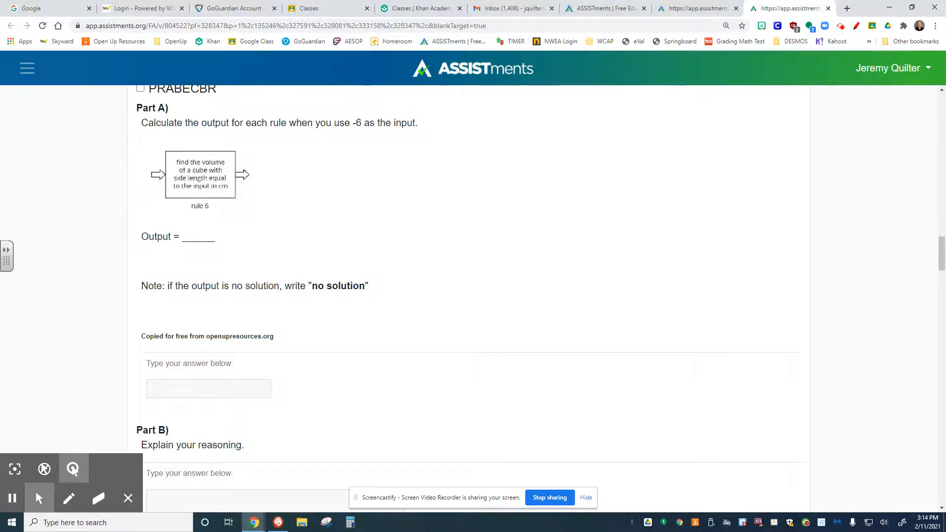
mouse_move(118, 182)
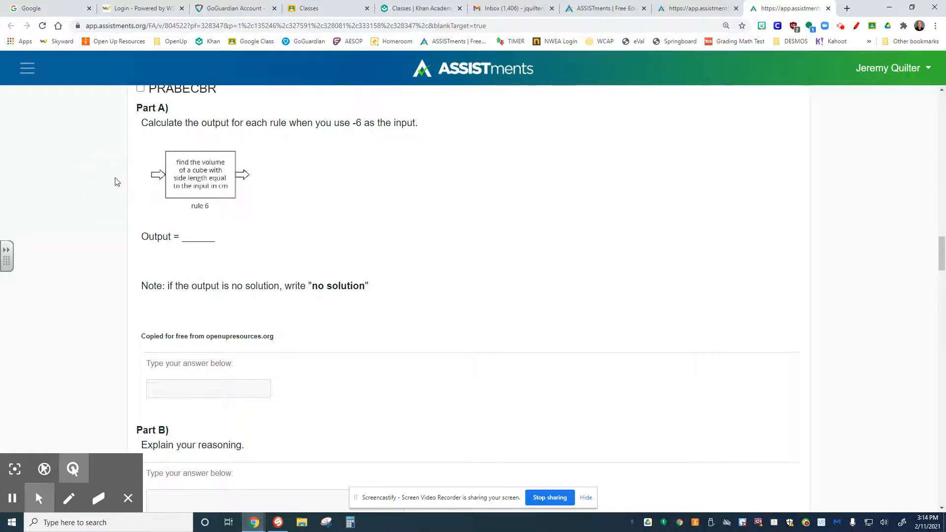
click(69, 498)
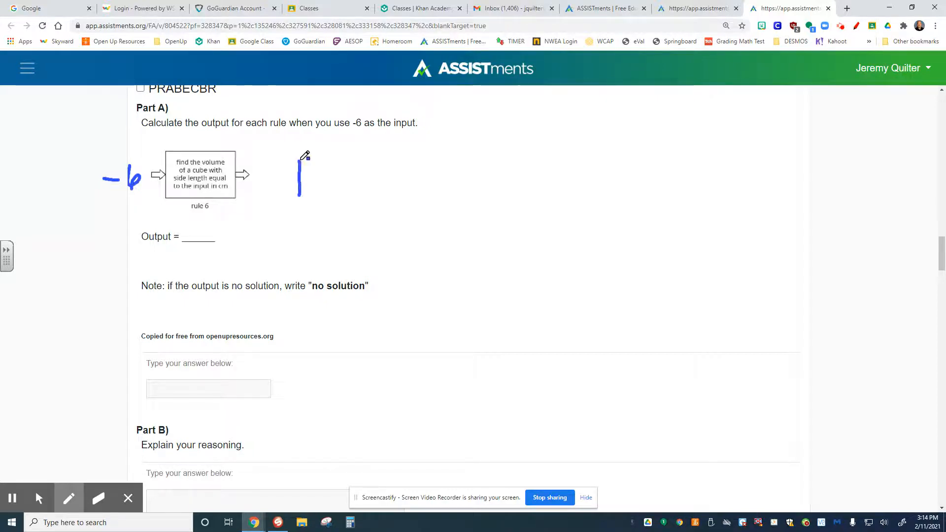
drag(300, 160, 336, 194)
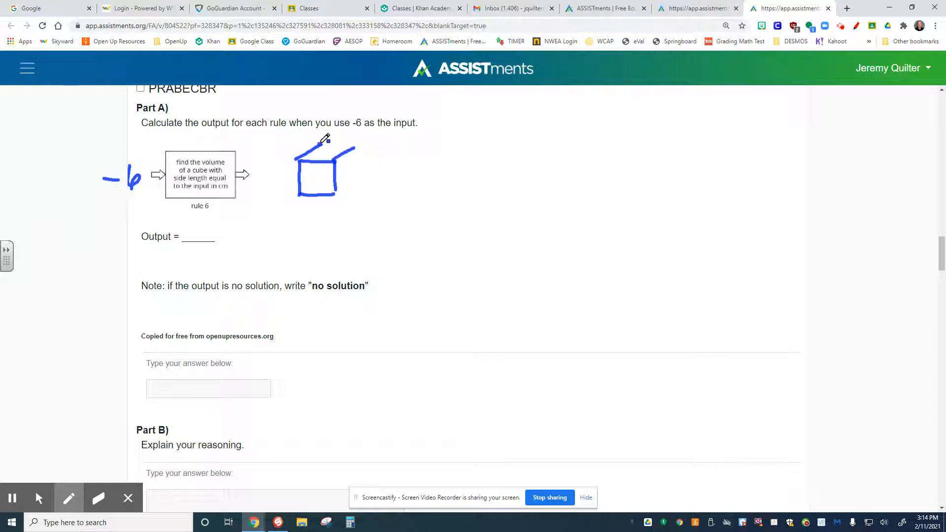
drag(314, 142, 362, 163)
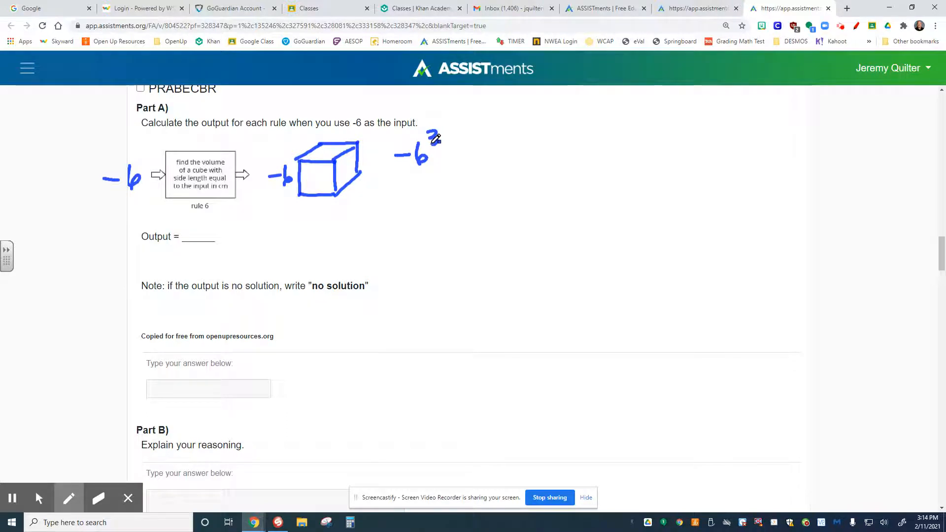
click(38, 498)
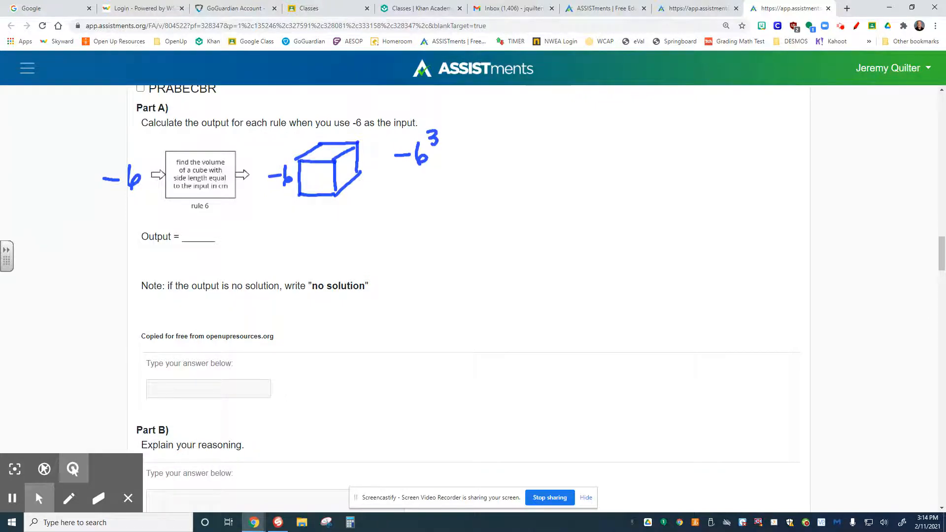
scroll(down, 3)
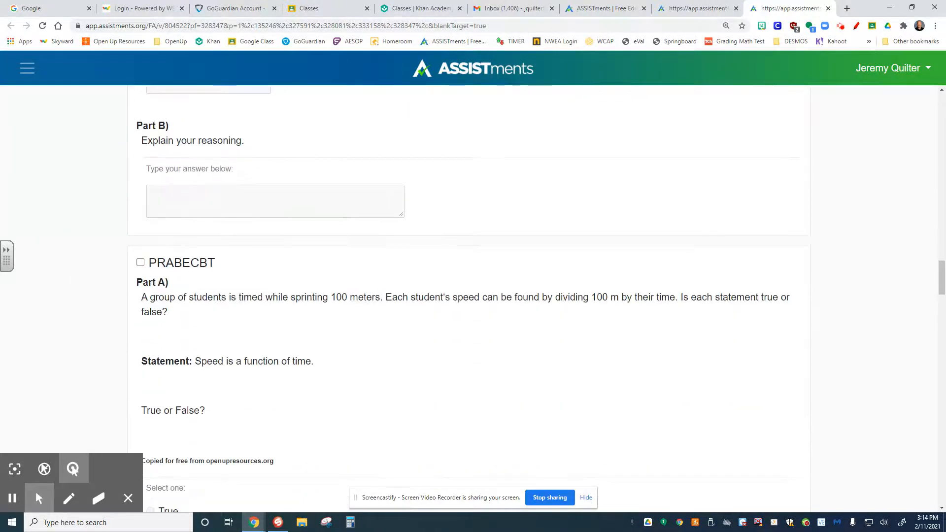
Scroll through Parts E–H down to Diego's history-test problem PRABECBU.
scroll(down, 3)
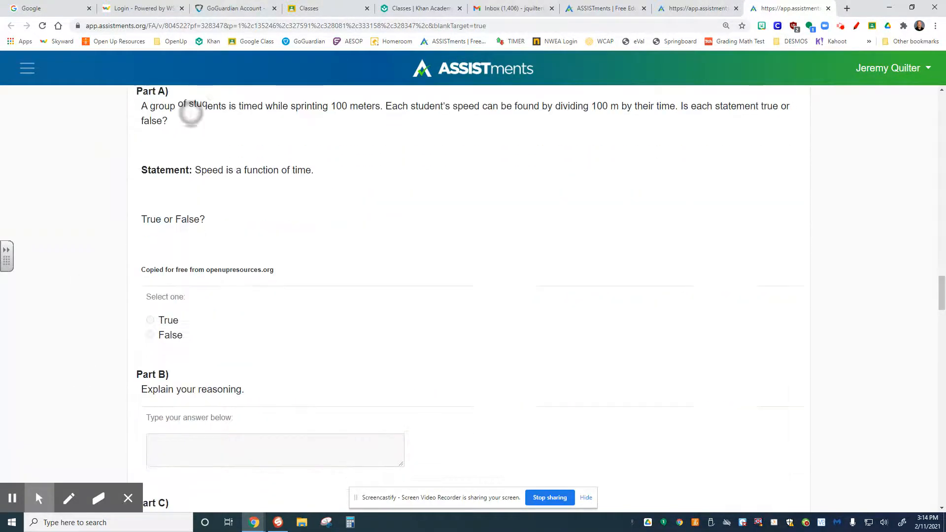
scroll(up, 3)
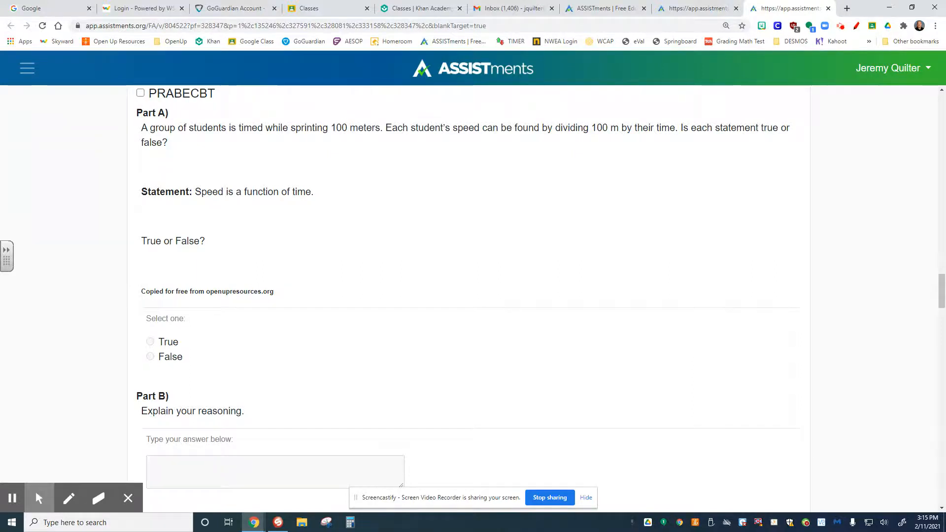
scroll(down, 3)
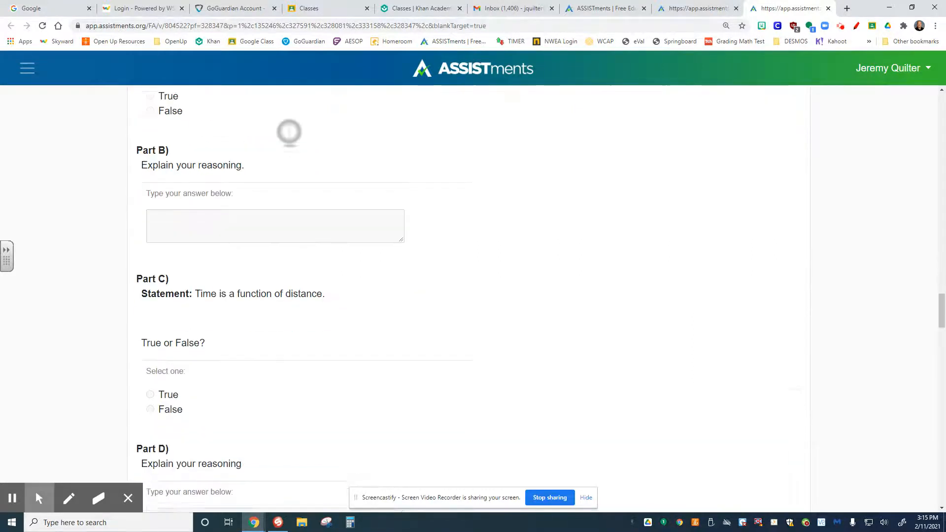
scroll(down, 3)
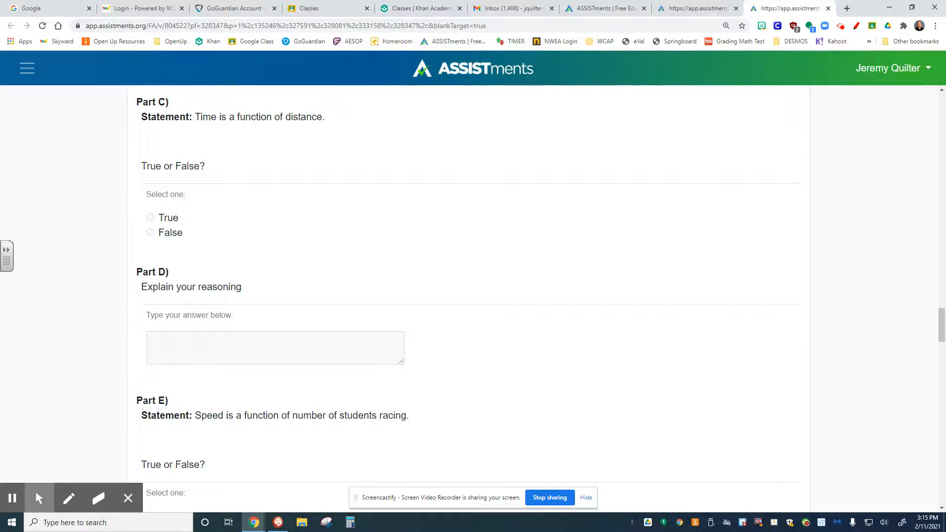
scroll(down, 3)
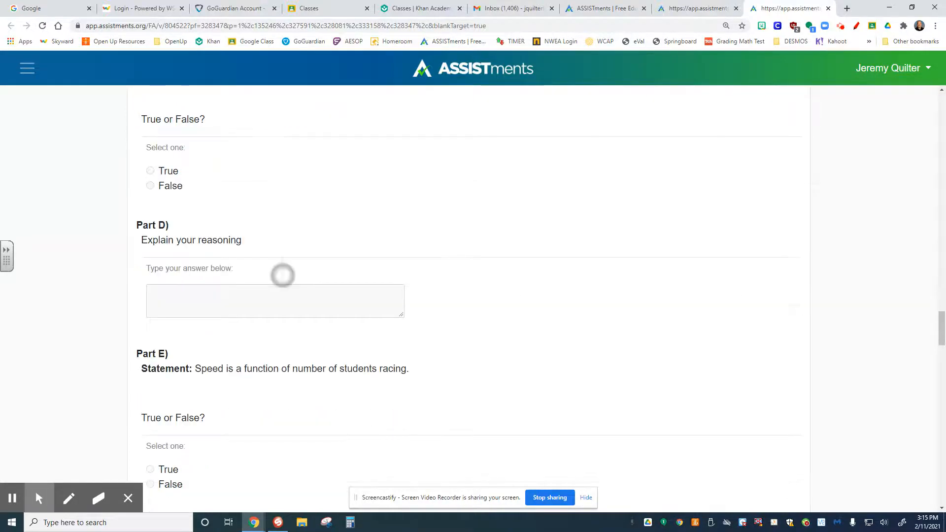
scroll(down, 3)
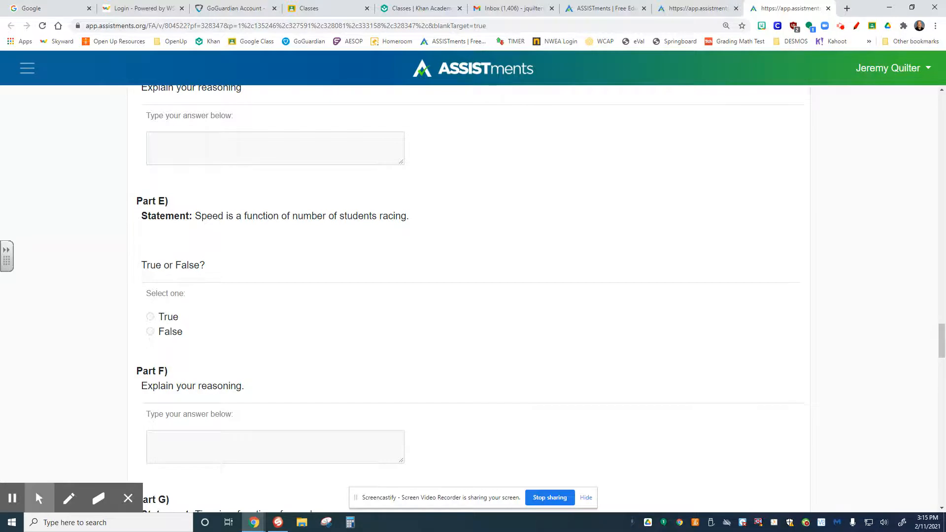
scroll(down, 3)
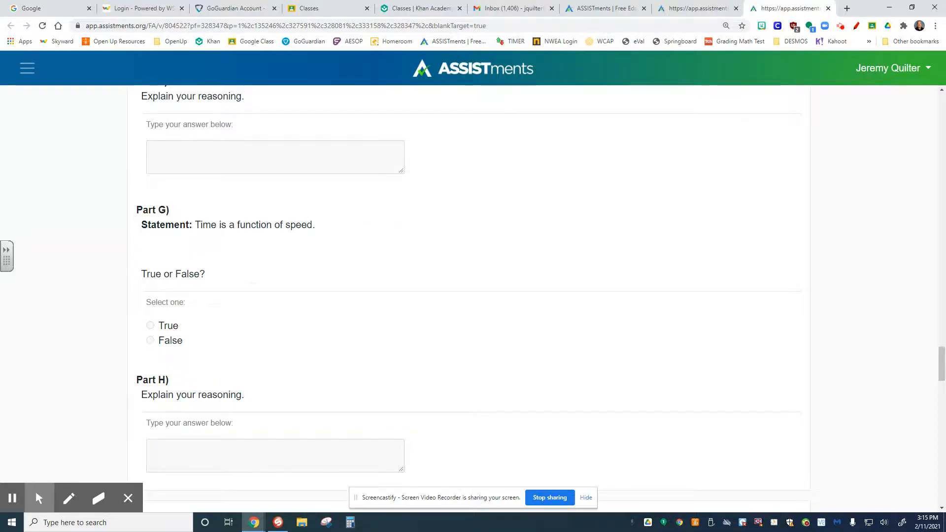
scroll(down, 3)
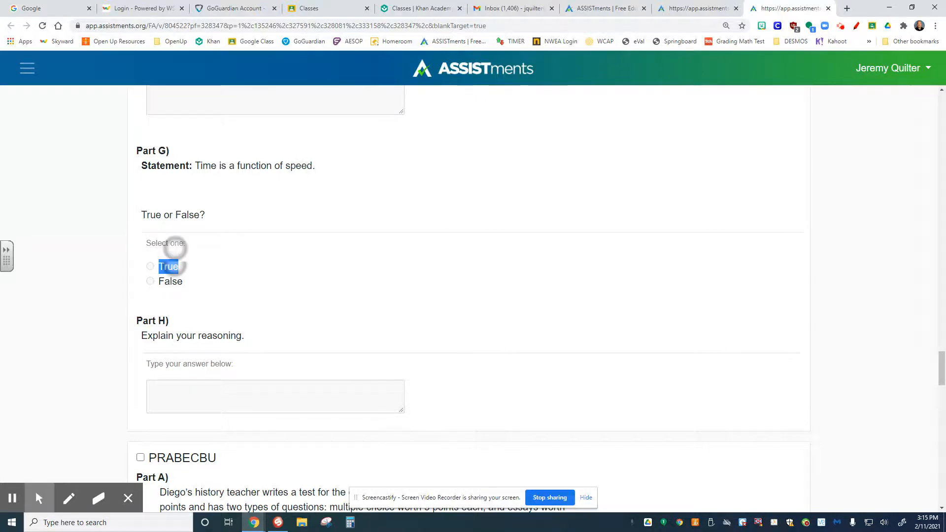
scroll(down, 3)
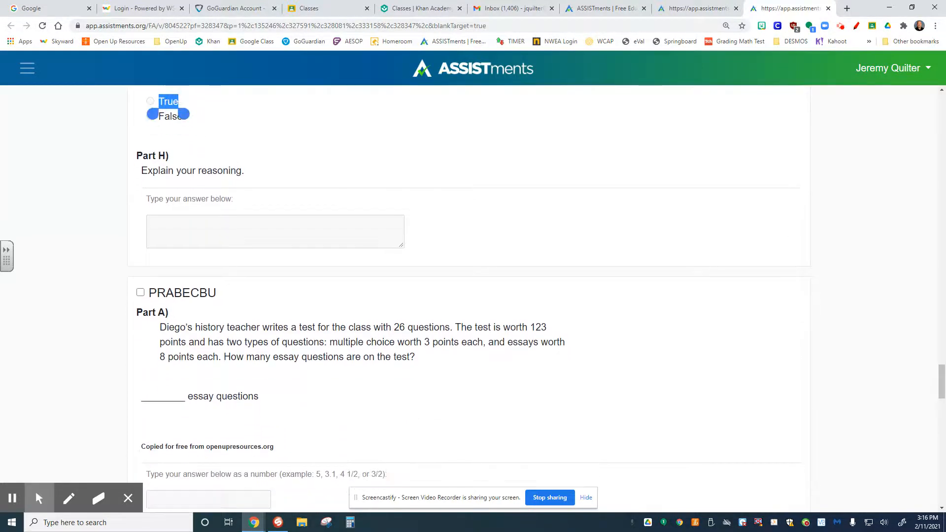
scroll(down, 3)
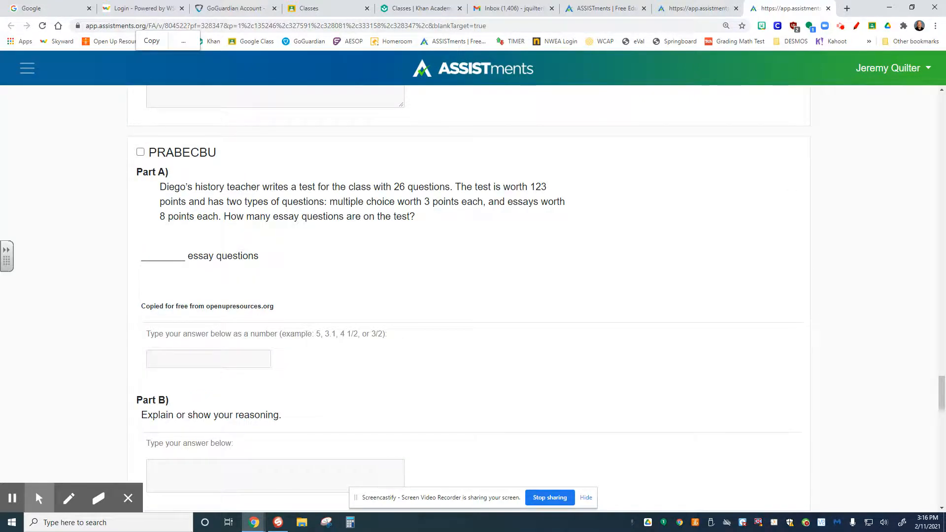
Skim Tables A–D and Parts B–C of PRABECBV, then return to Table A.
scroll(down, 3)
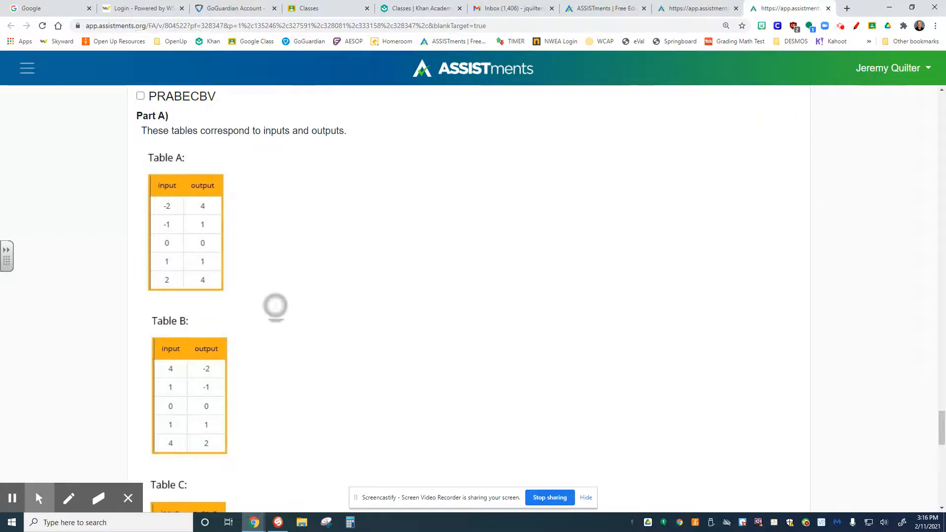
scroll(down, 3)
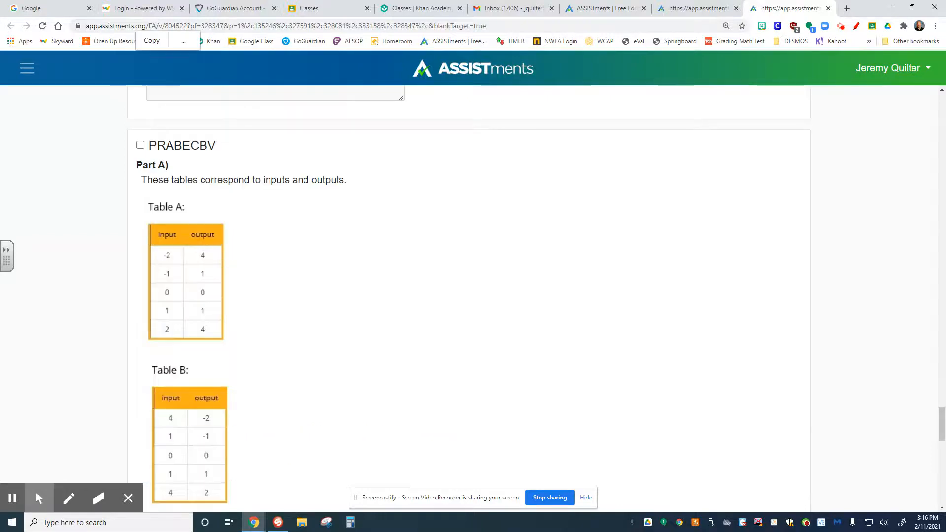
scroll(down, 3)
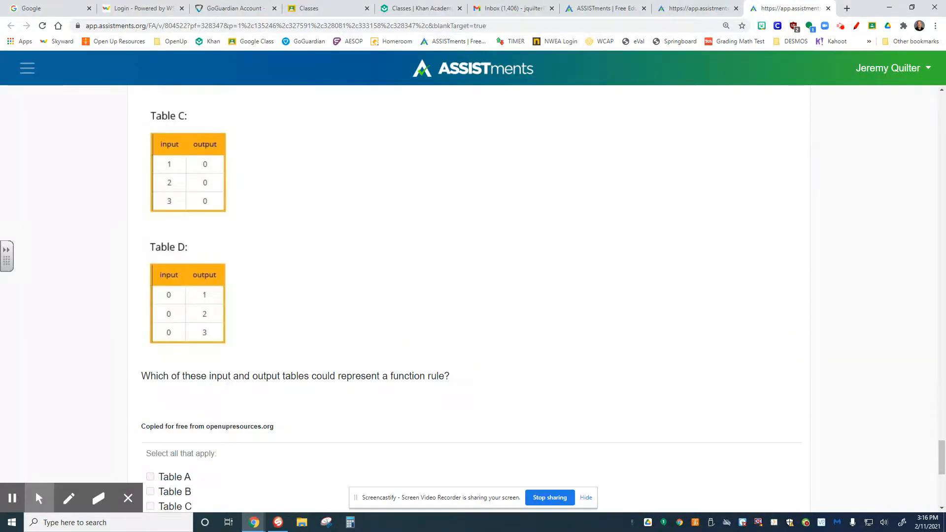
scroll(down, 3)
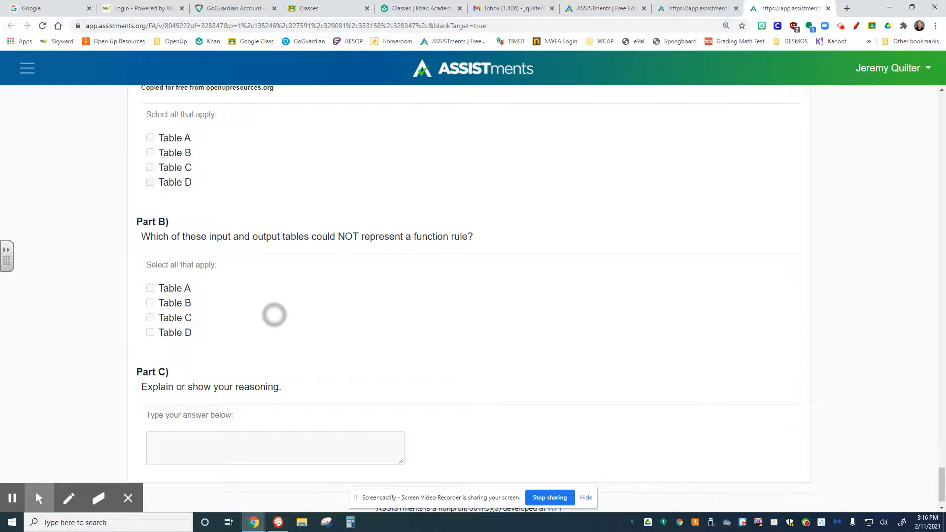
scroll(up, 3)
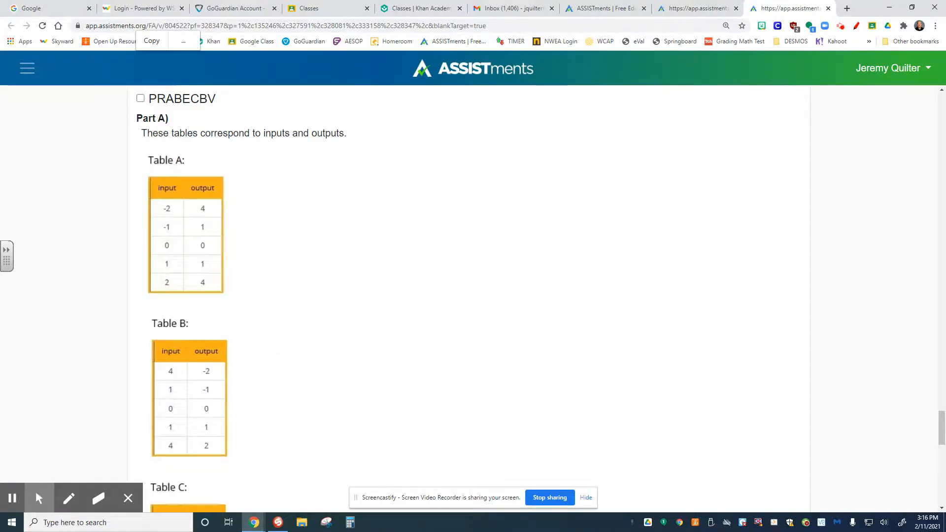
click(69, 498)
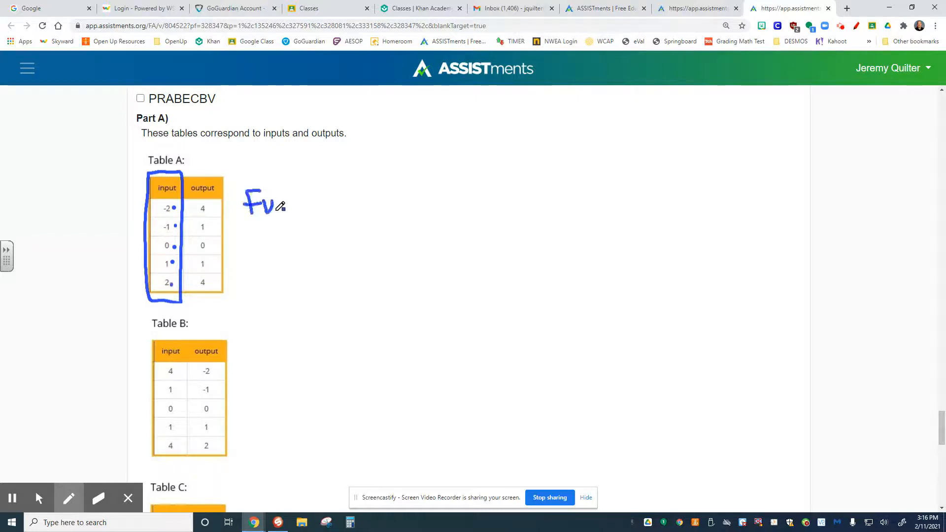
Write 'Function' beside Table A and erase the stray vertical line.
drag(274, 205, 325, 205)
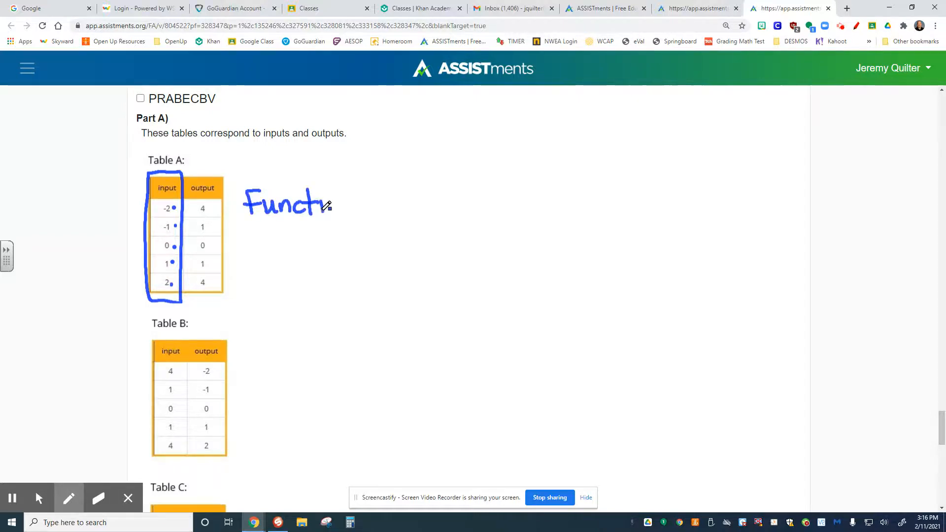
drag(326, 204, 360, 208)
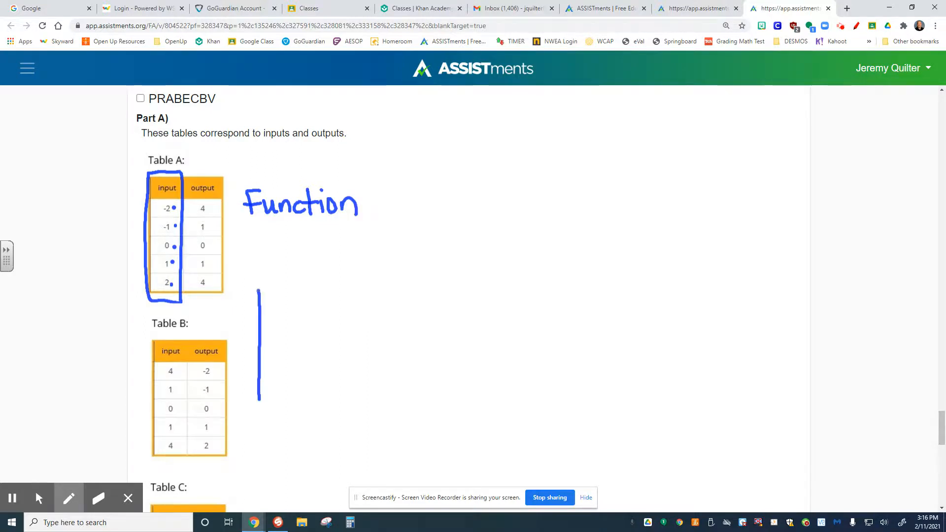
click(99, 498)
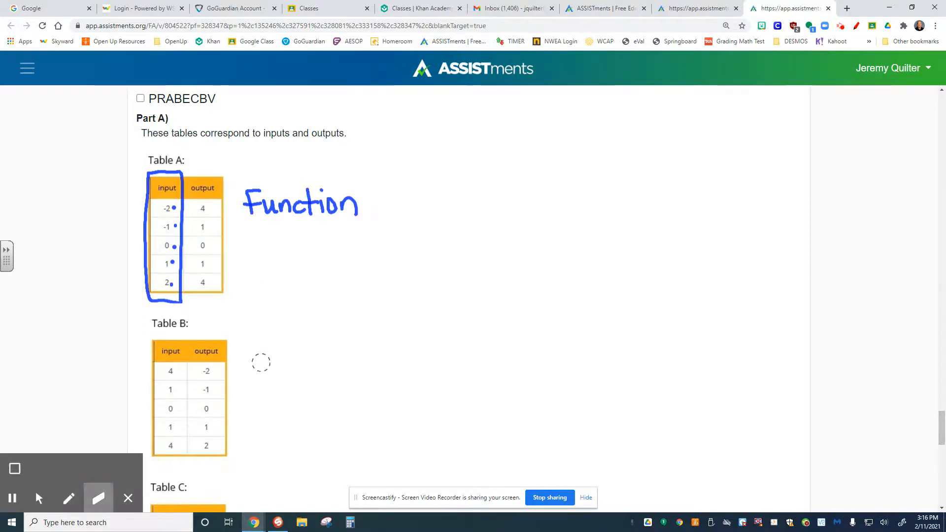
scroll(down, 3)
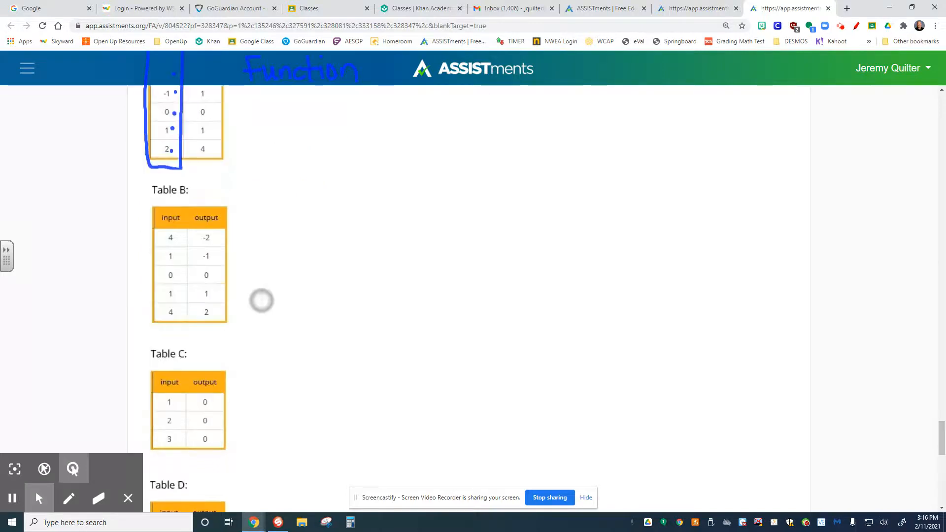
scroll(down, 3)
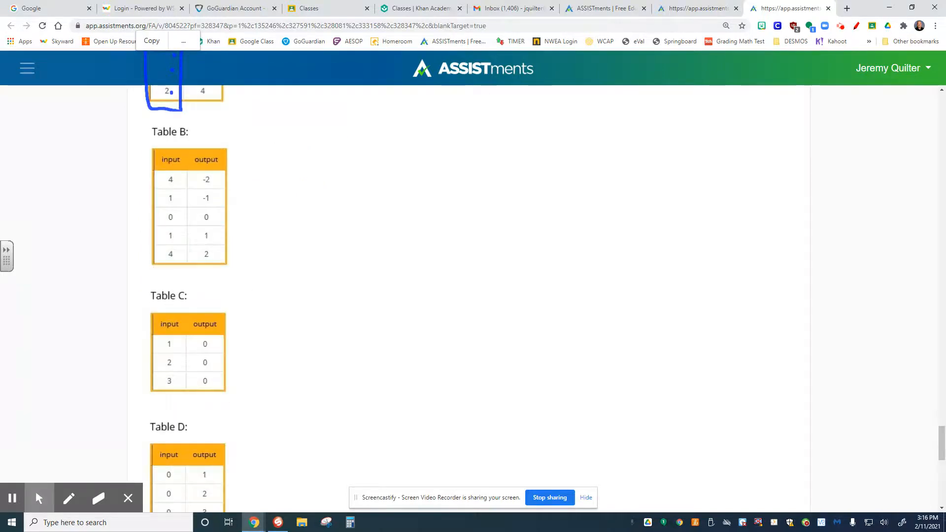
click(68, 498)
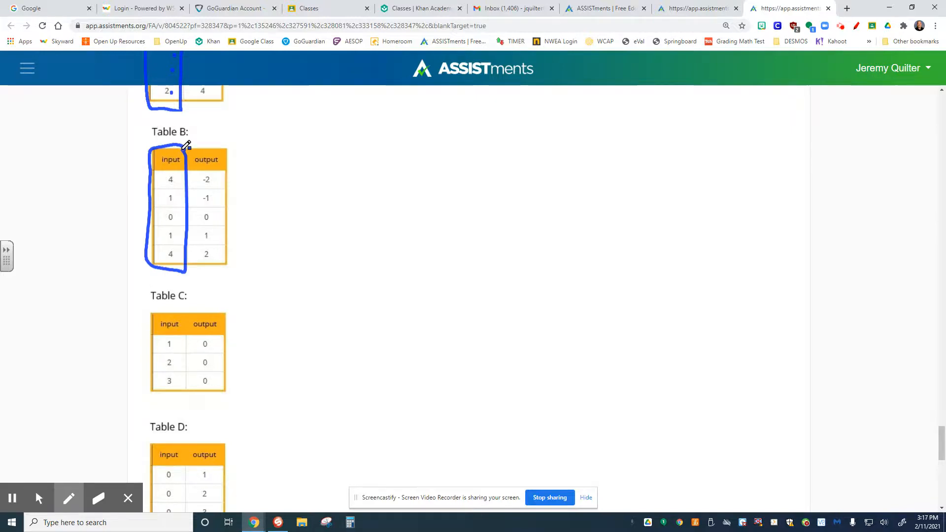
mouse_move(137, 174)
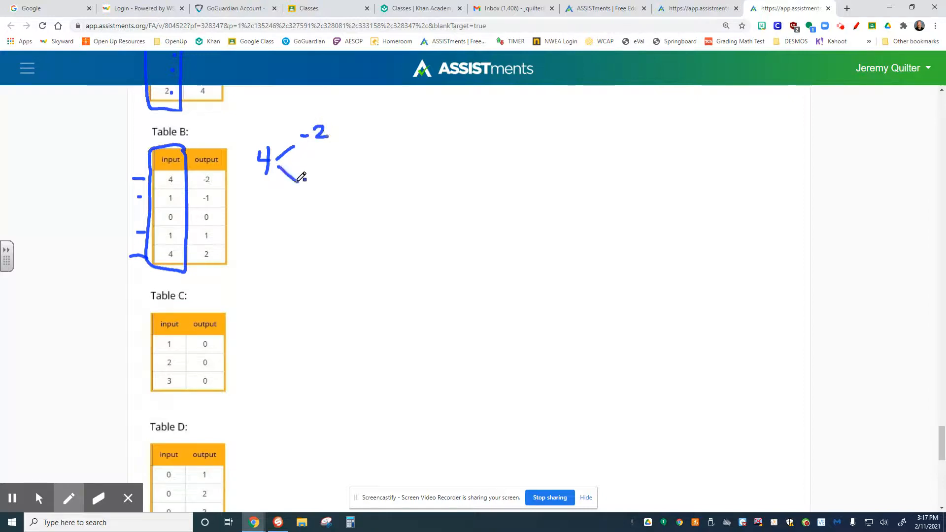
Draw the second mapping branch from input 4 in Table B.
drag(296, 178, 323, 190)
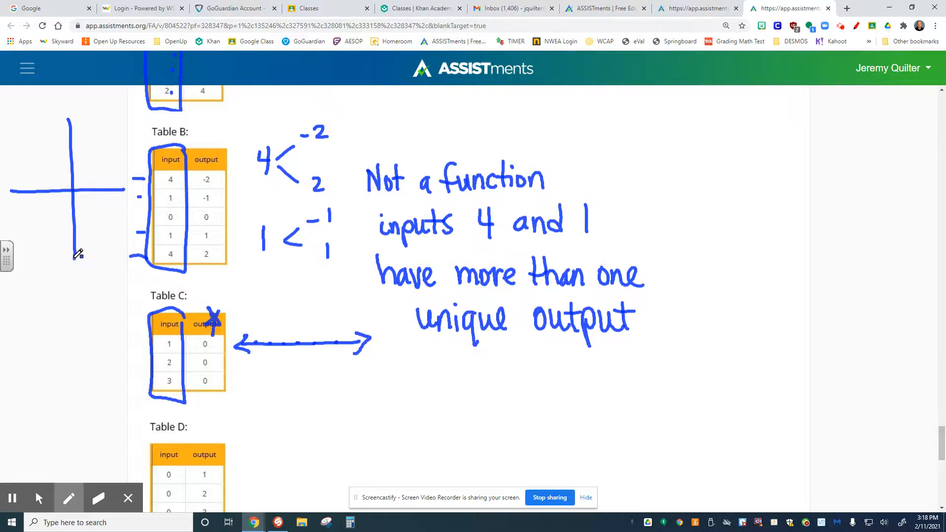
In red, link Table B's input 4 to -2 and 2, and Table C's inputs to 0.
click(69, 497)
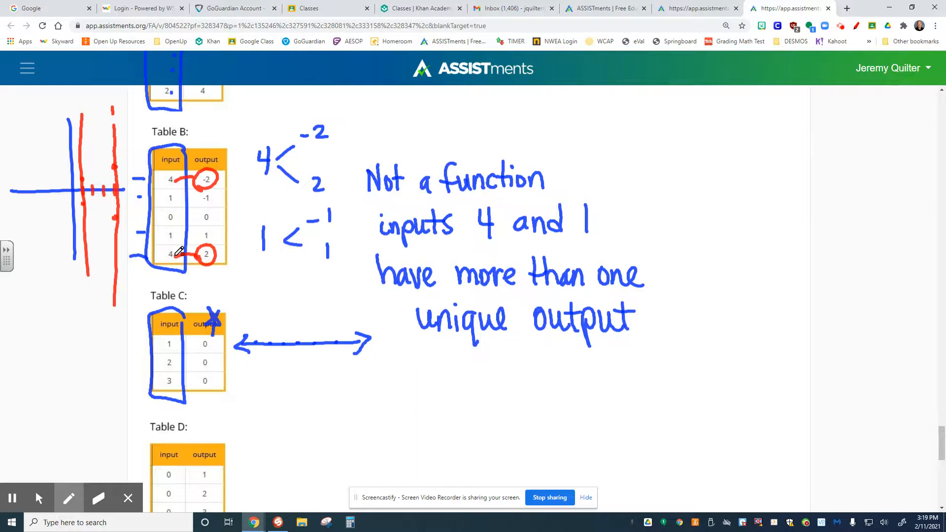
mouse_move(207, 344)
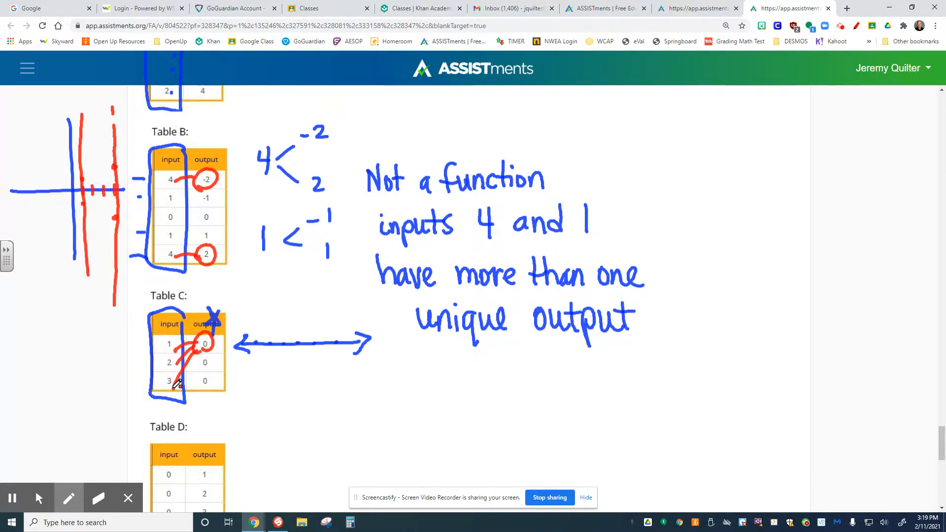
scroll(down, 3)
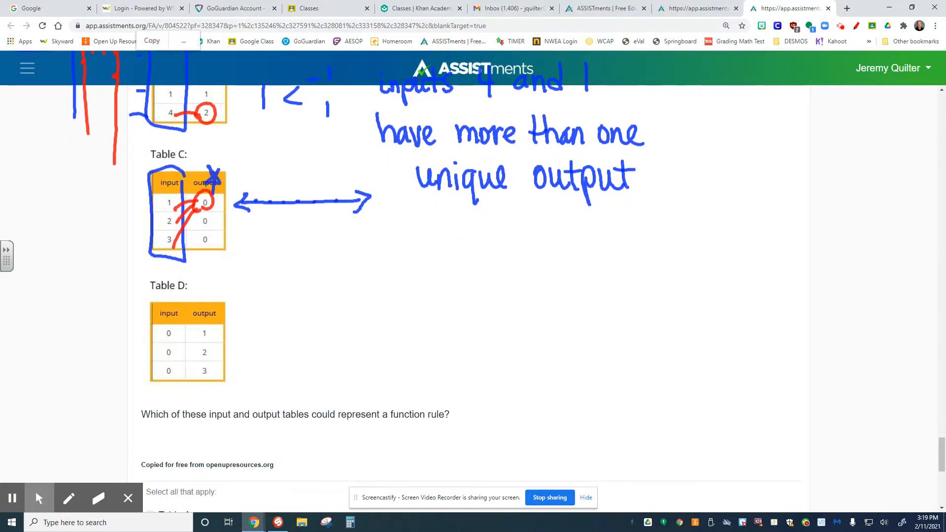
Write 'is a function' by Table C and 'not a function' by Table D with mapping sketches, then scroll to Parts B and C.
click(69, 497)
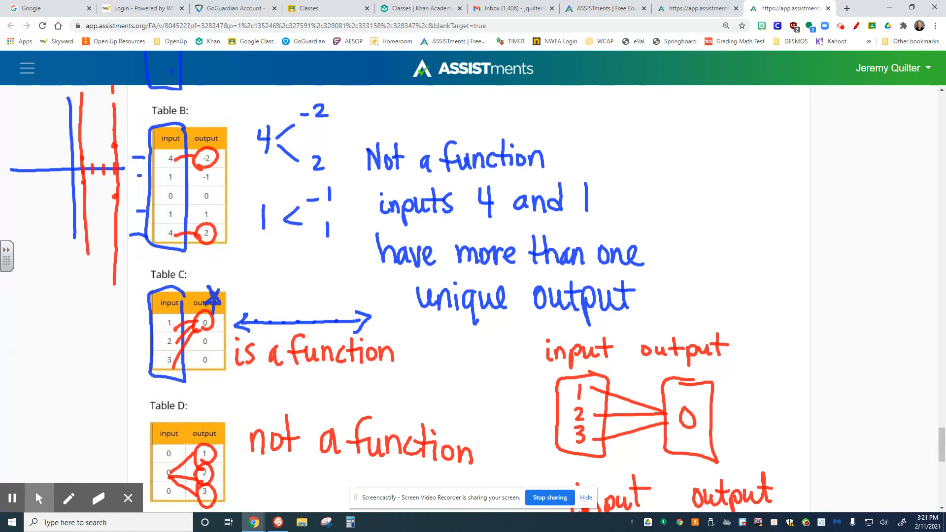
scroll(down, 3)
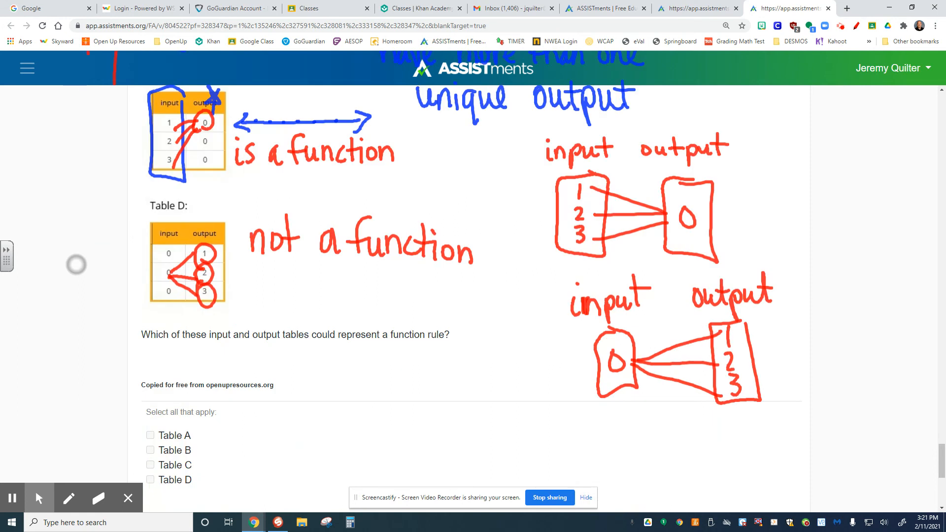
scroll(down, 3)
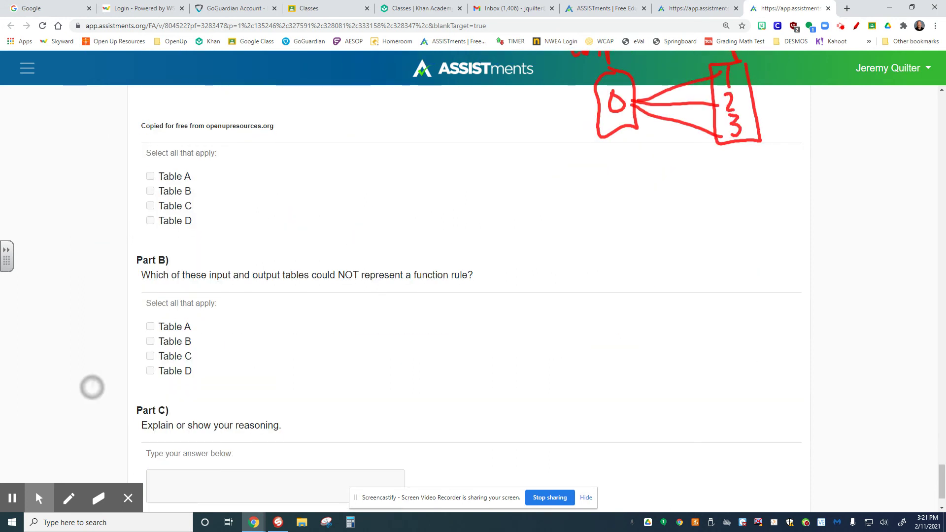
scroll(down, 3)
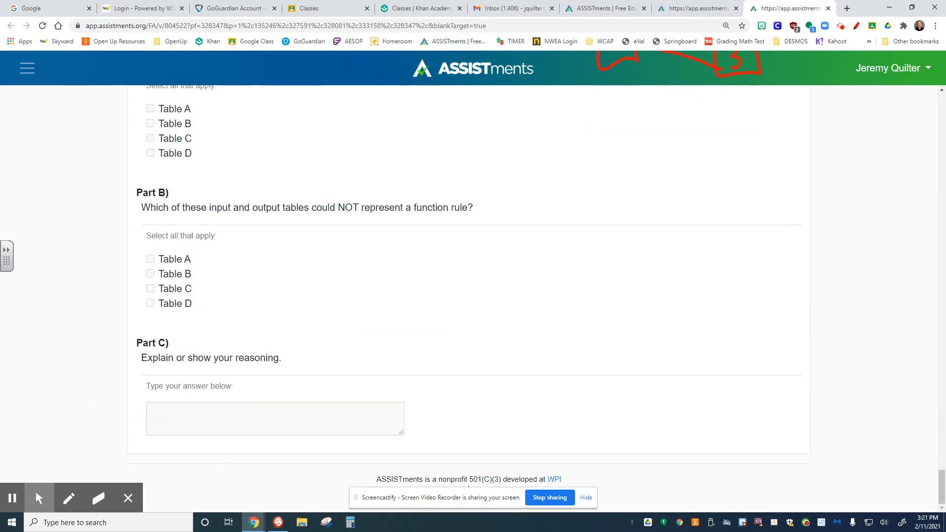